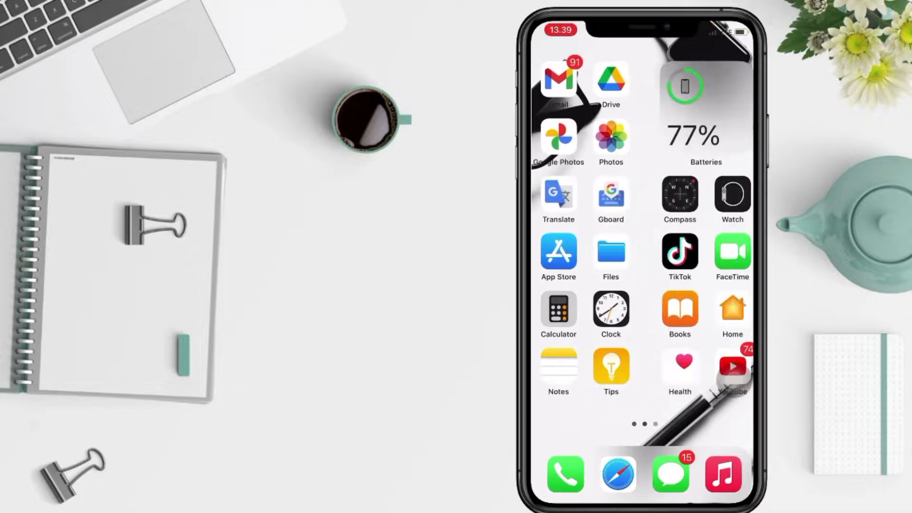
Swipe to the third home screen page and launch the Viki app.
scroll(left, 3)
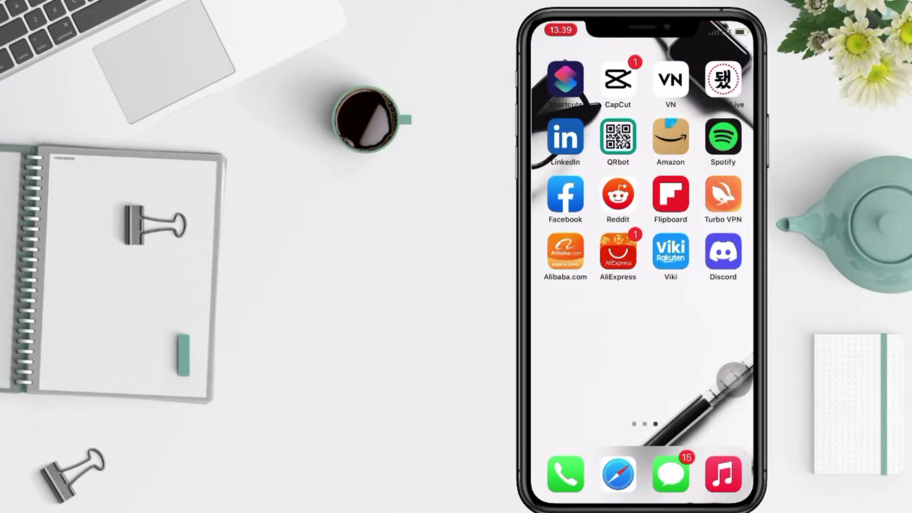
click(670, 251)
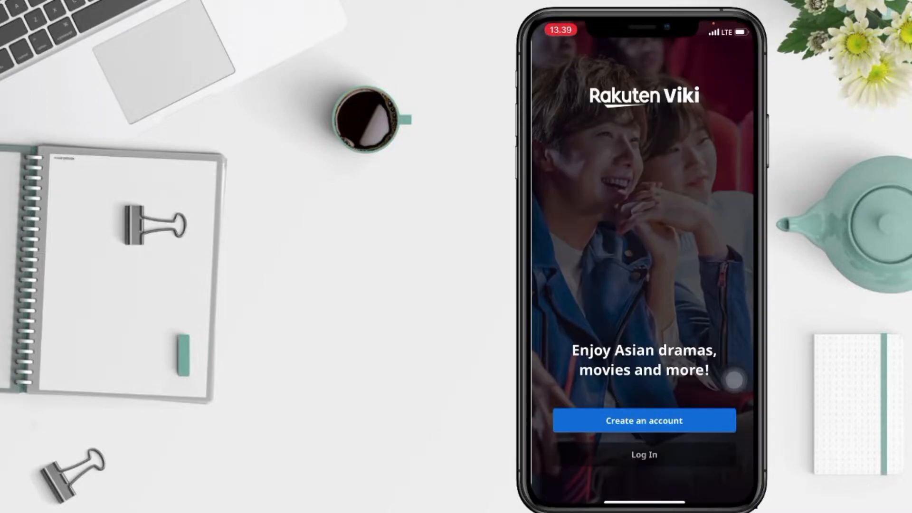
Choose 'Create an account' and sign up with email.
click(644, 420)
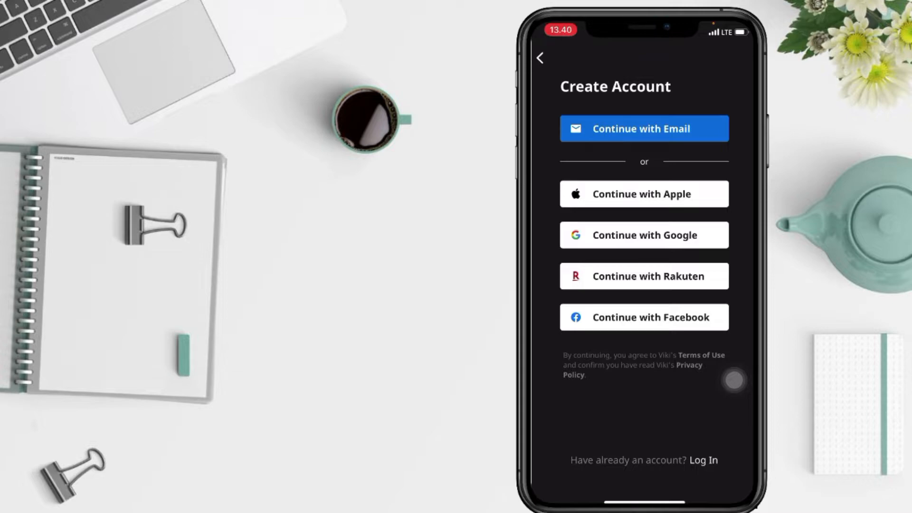
click(644, 128)
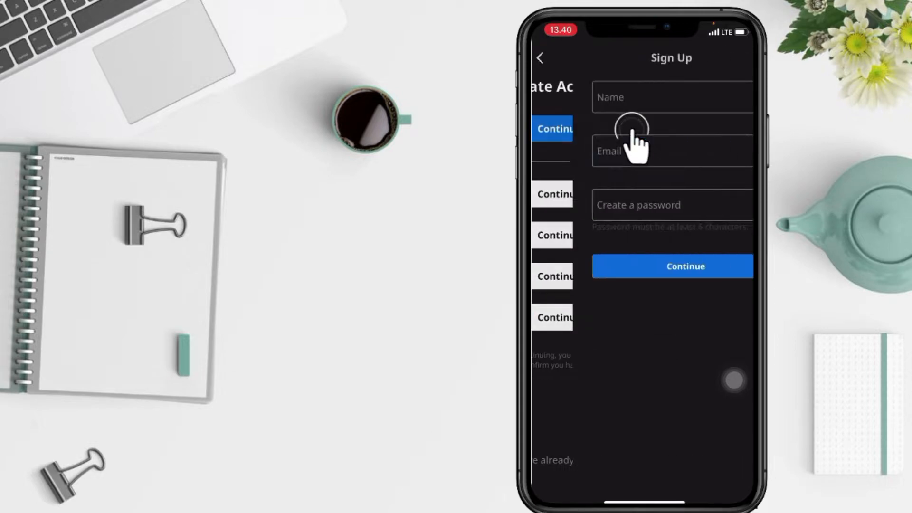
Enter name 'spotarya t', fill email and password, and submit the sign-up form.
click(643, 98)
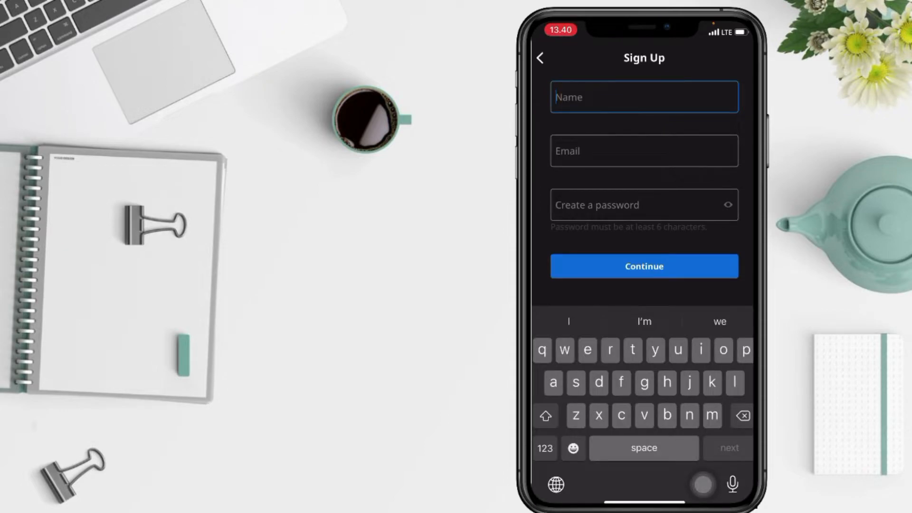
text(spotarya t)
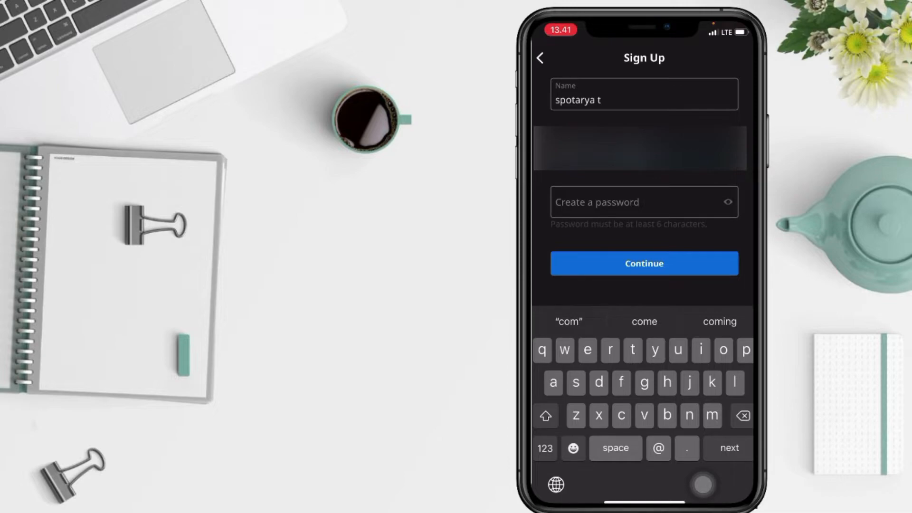
click(638, 202)
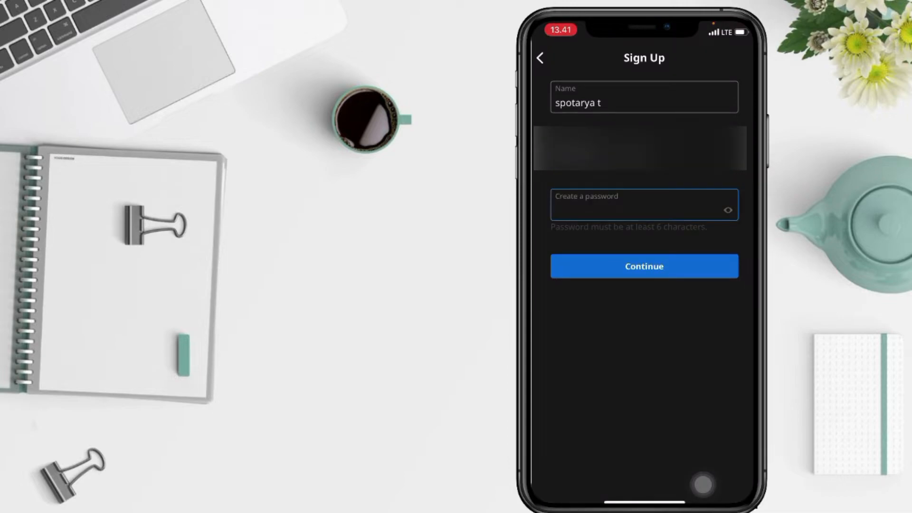
click(621, 265)
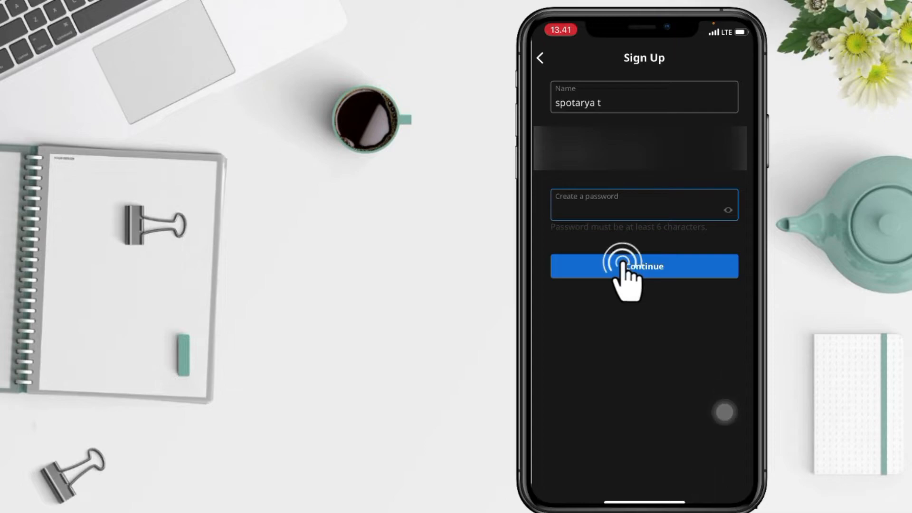
click(644, 266)
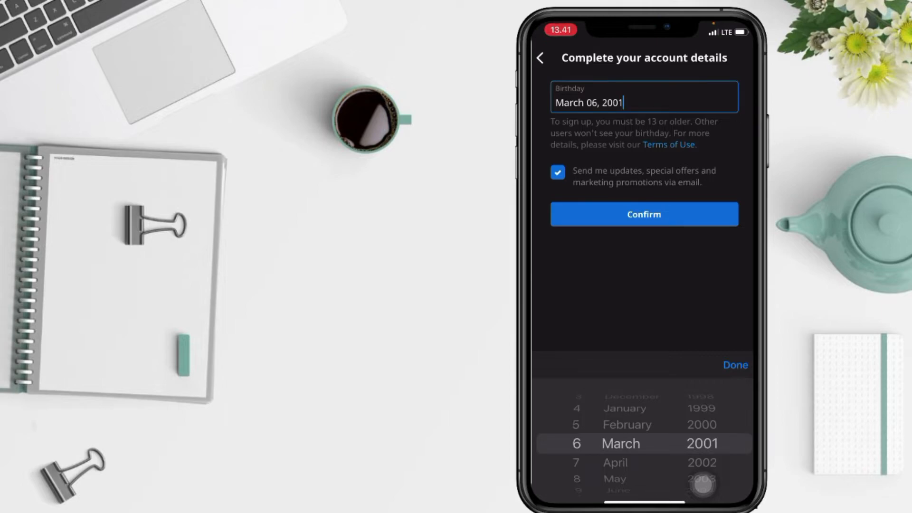
Set birthday to January 1, 1995, confirm, and skip the Viki Pass trial.
scroll(down, 3)
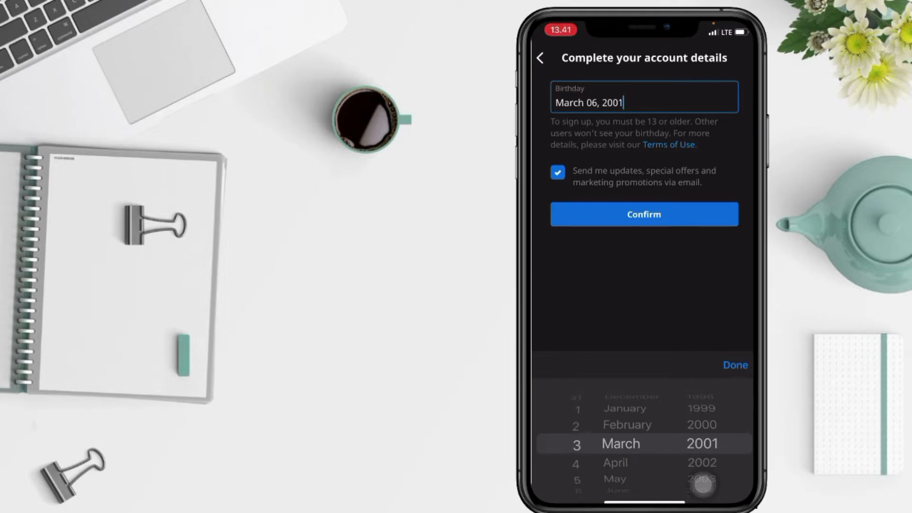
scroll(down, 3)
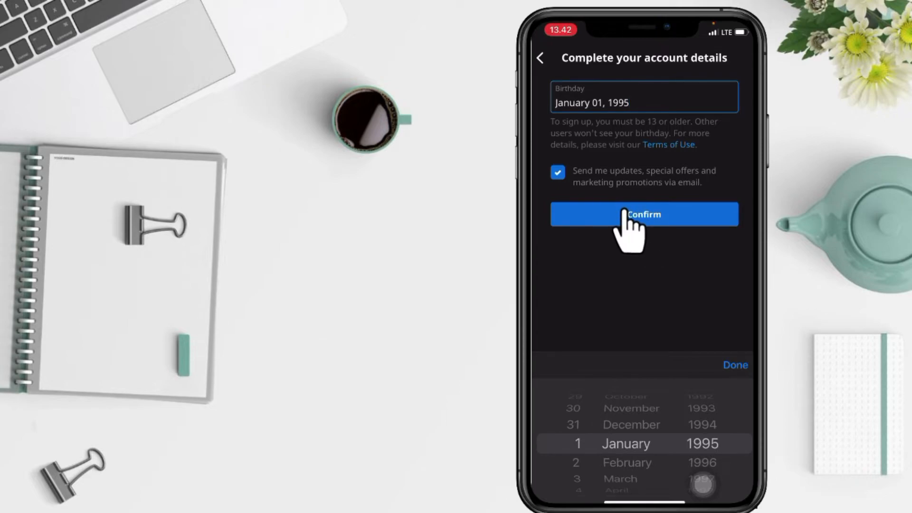
click(645, 215)
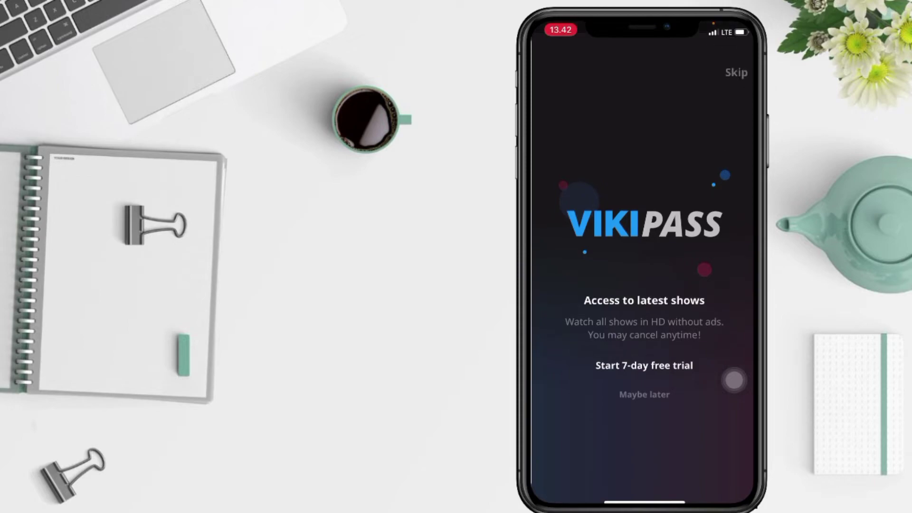
click(645, 394)
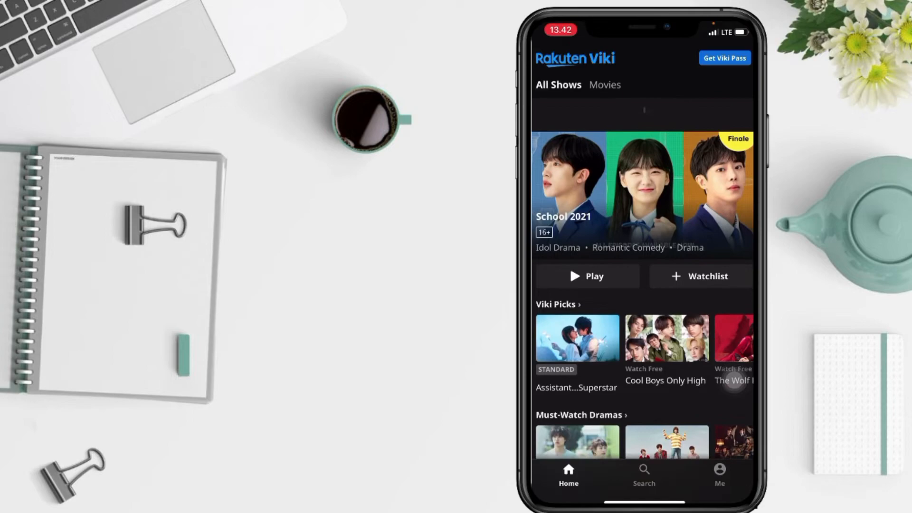
Open the Me tab and scroll the profile showing username spotaryayt_137.
scroll(down, 3)
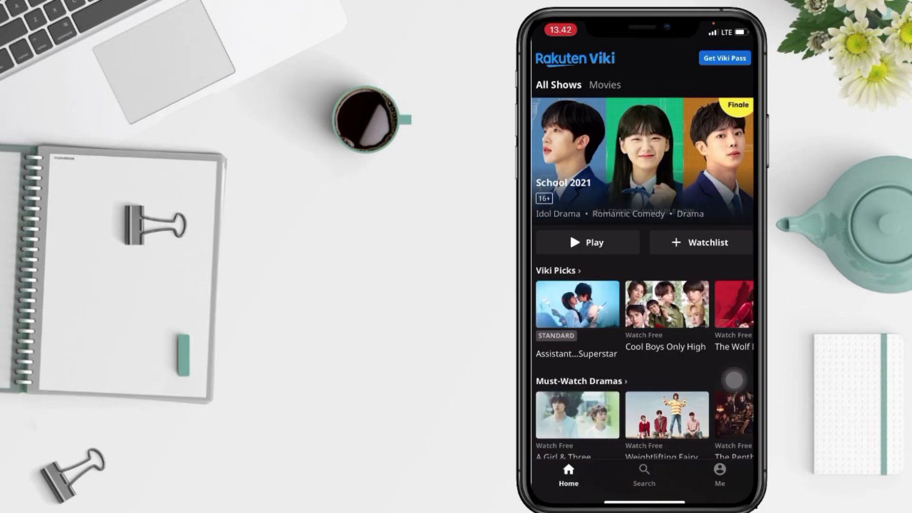
click(720, 471)
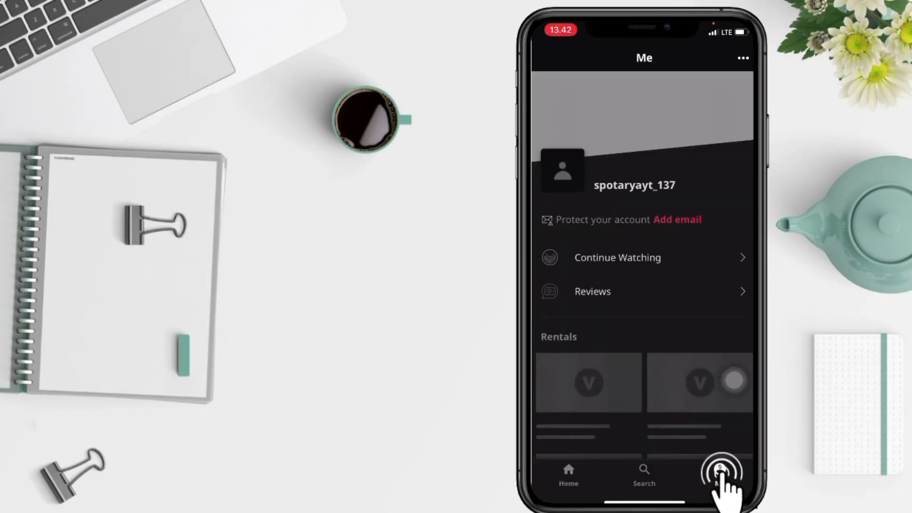
click(721, 470)
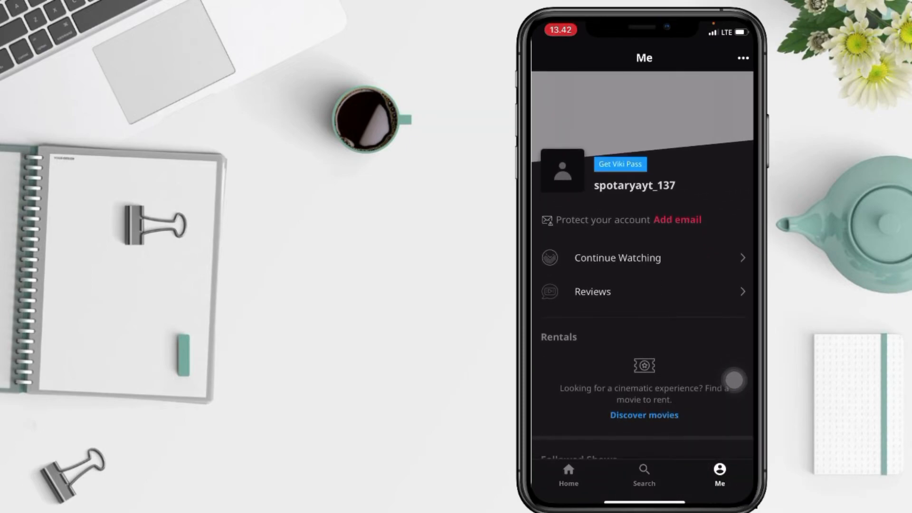
scroll(down, 3)
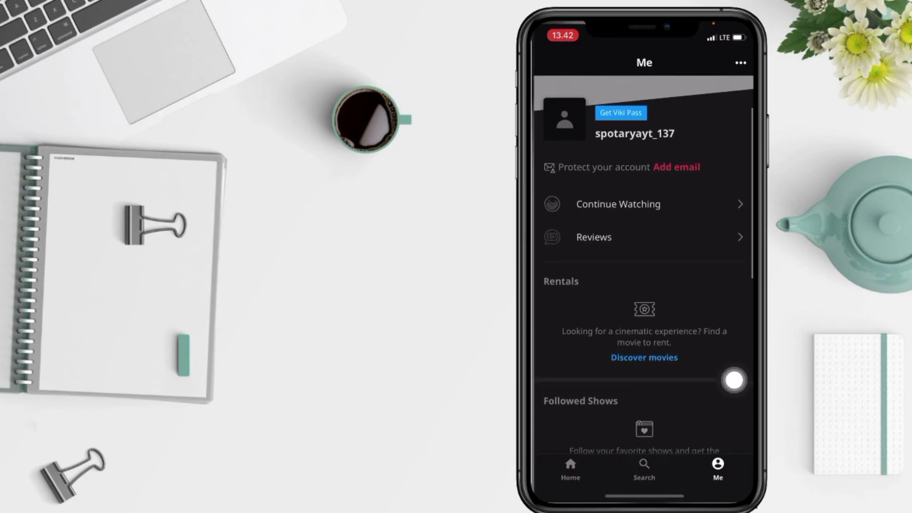